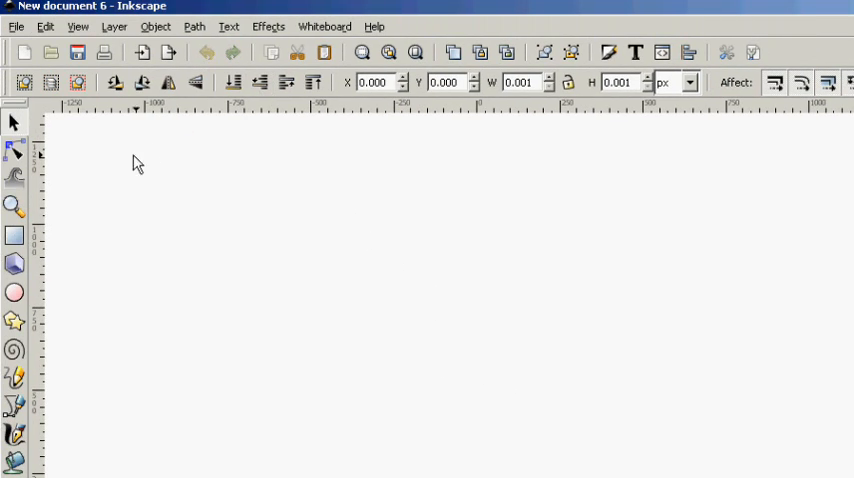
{"action": "mouse_move", "coordinate": [119, 248]}
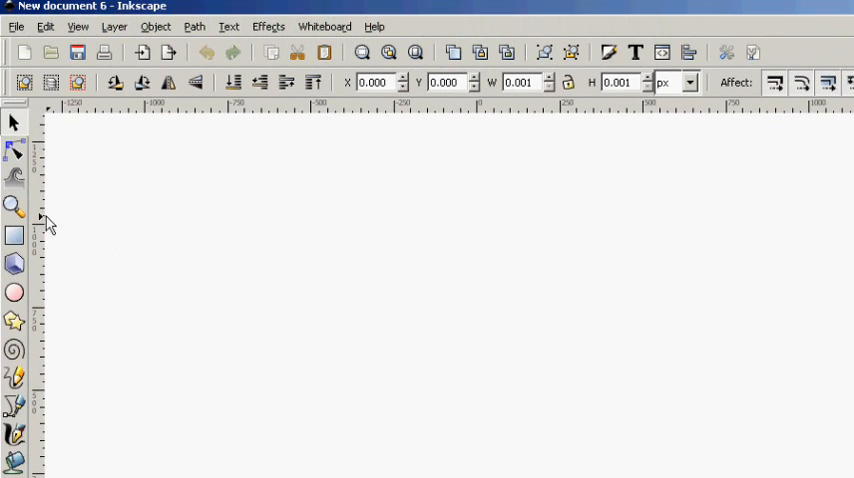
Activate the Rectangle tool on the blank document
{"action": "left_click", "coordinate": [14, 235]}
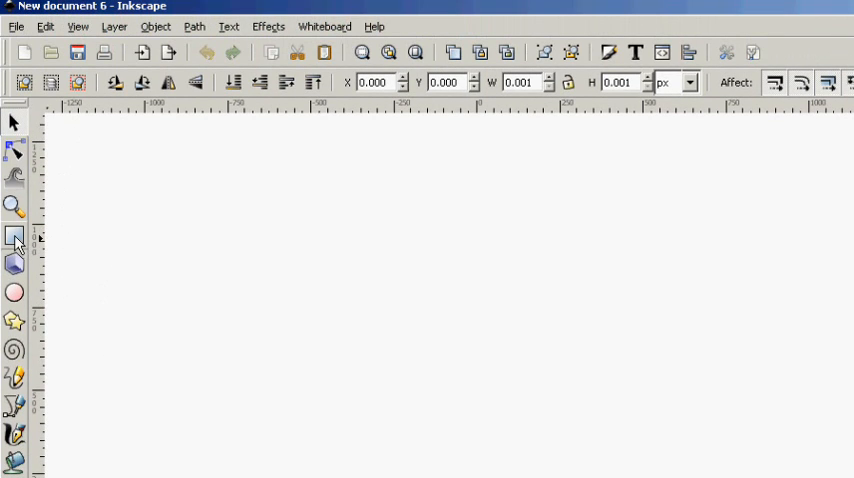
{"action": "left_click", "coordinate": [15, 236]}
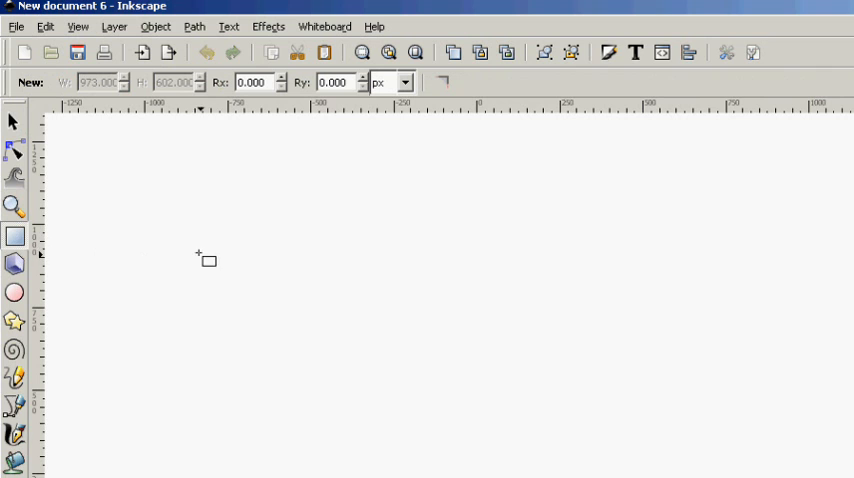
Draw a wide rectangle and drag its corner handle to round all corners
{"action": "left_click_drag", "start_coordinate": [197, 256], "coordinate": [613, 341]}
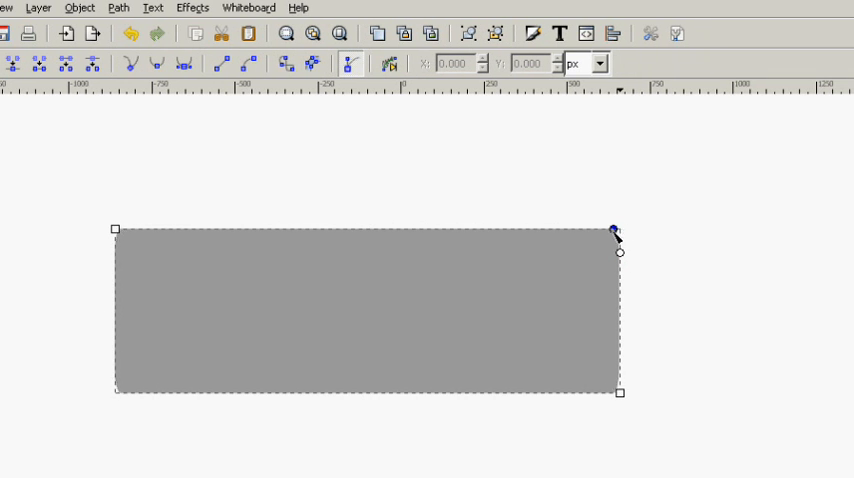
{"action": "left_click_drag", "start_coordinate": [614, 230], "coordinate": [621, 261]}
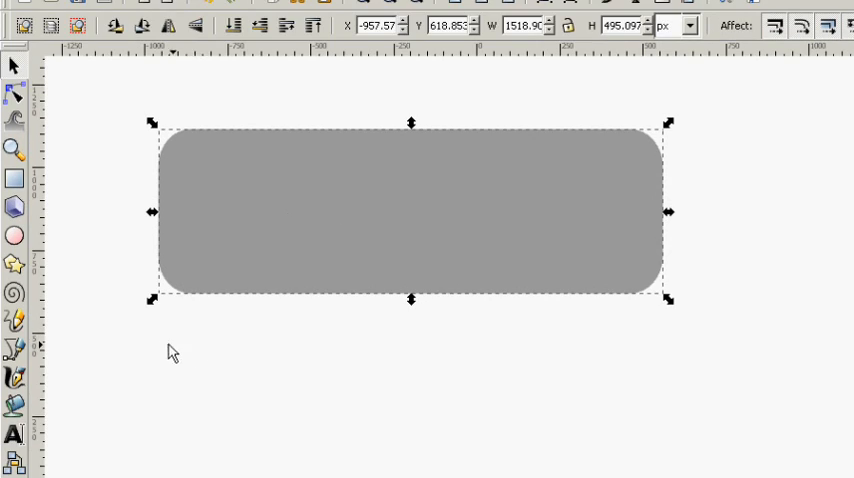
Fill the rectangle solid green and shift it slightly to the right
{"action": "scroll", "scroll_direction": "down", "scroll_amount": 3}
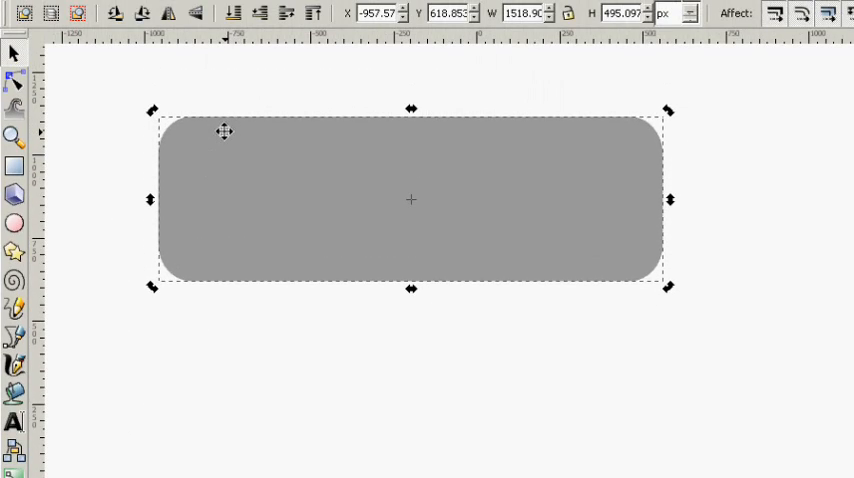
{"action": "scroll", "scroll_direction": "down", "scroll_amount": 3}
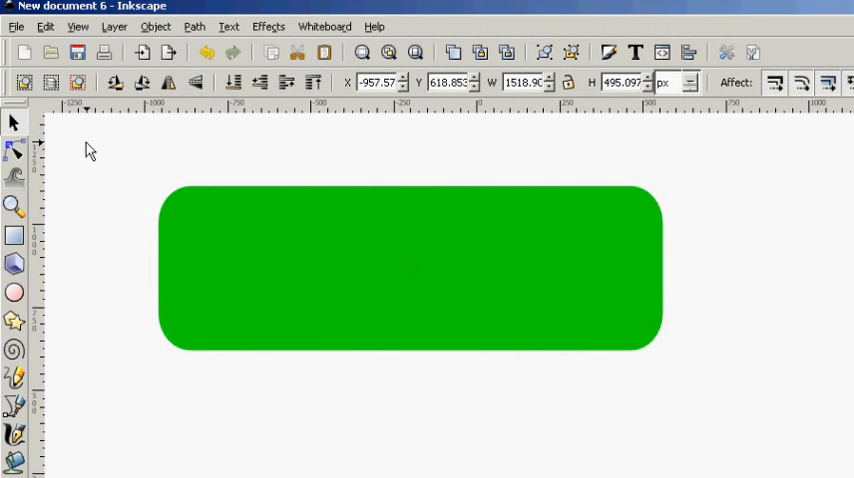
{"action": "left_click_drag", "start_coordinate": [410, 268], "coordinate": [344, 336]}
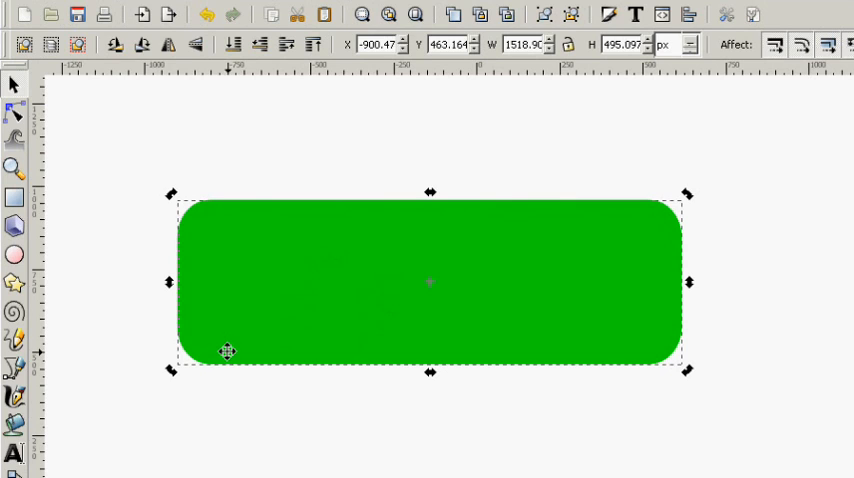
{"action": "mouse_move", "coordinate": [221, 319]}
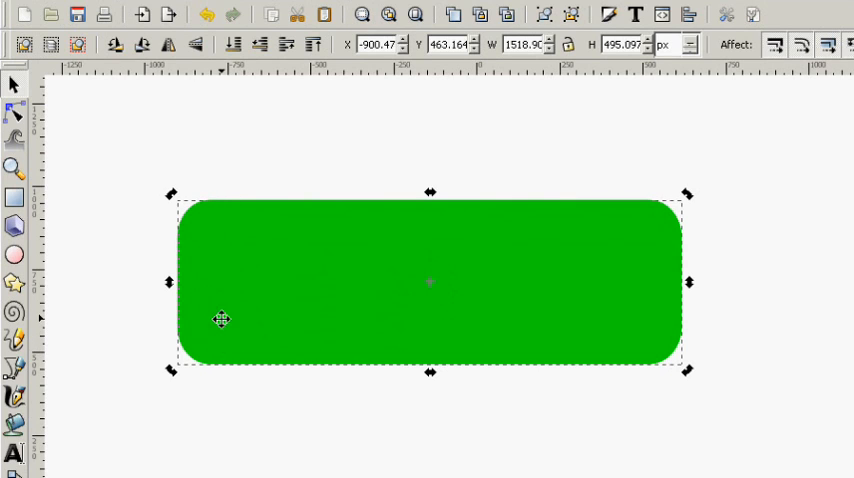
{"action": "mouse_move", "coordinate": [262, 238]}
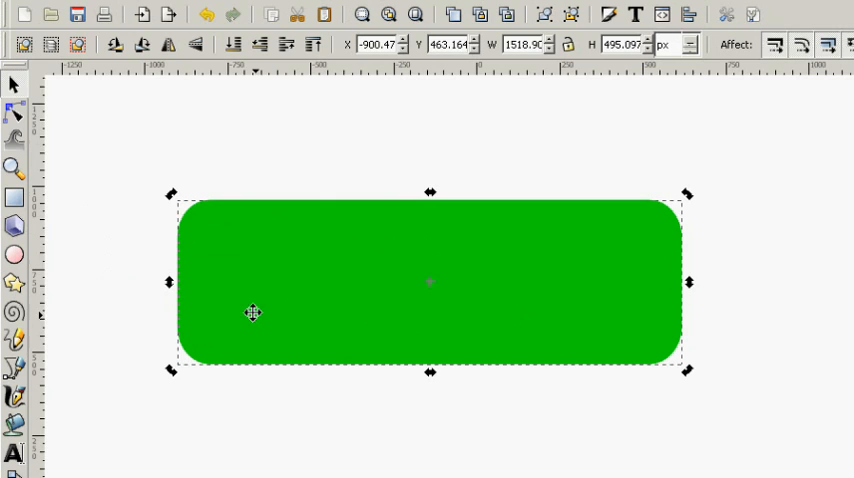
{"action": "mouse_move", "coordinate": [257, 253]}
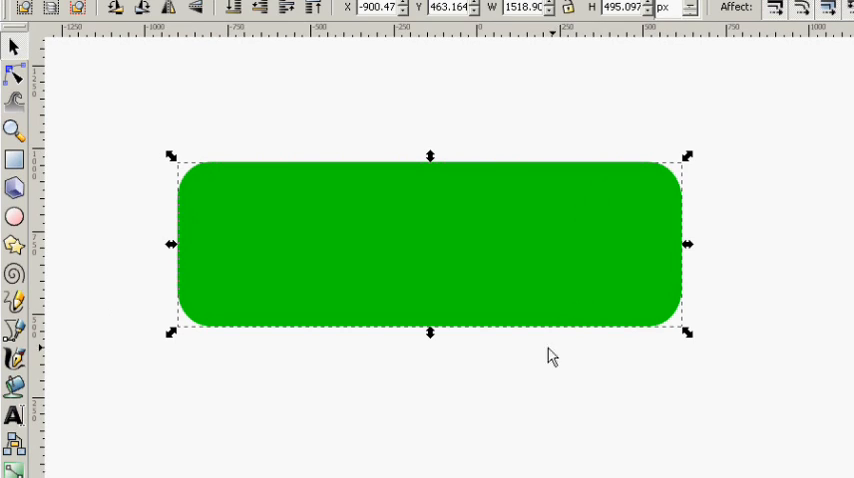
{"action": "mouse_move", "coordinate": [144, 357]}
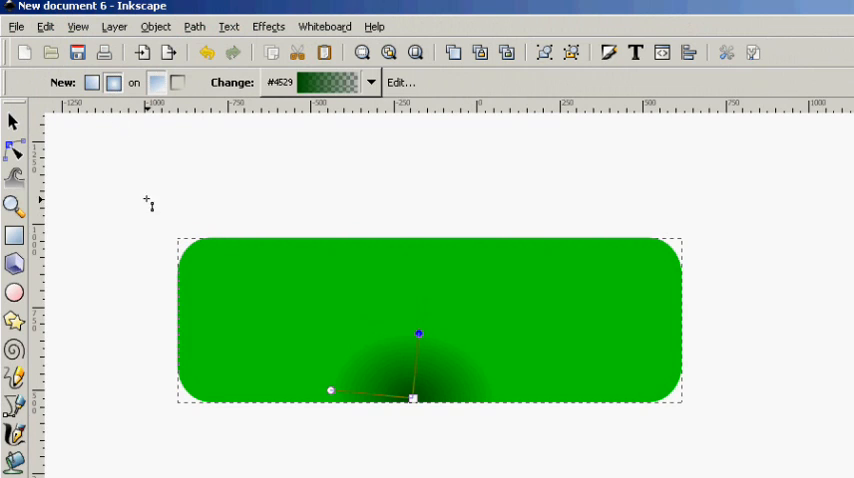
Apply a dark green linear gradient rising from the button's bottom edge
{"action": "left_click", "coordinate": [92, 82]}
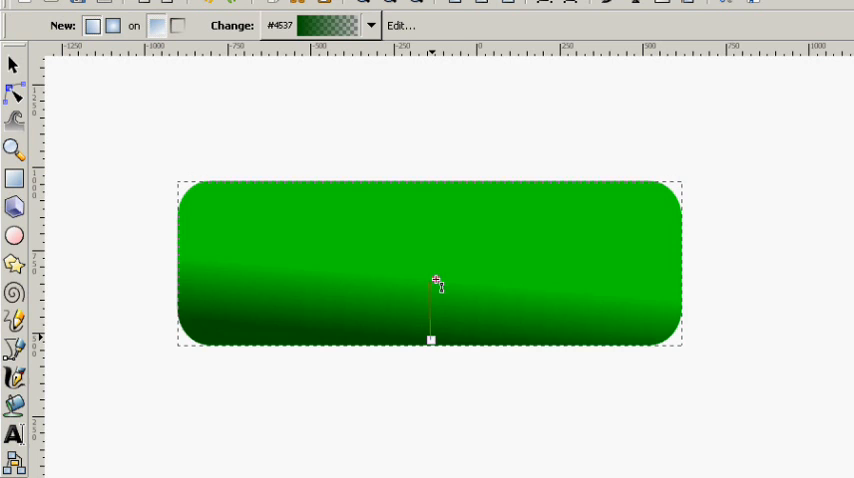
{"action": "left_click_drag", "start_coordinate": [437, 283], "coordinate": [437, 296]}
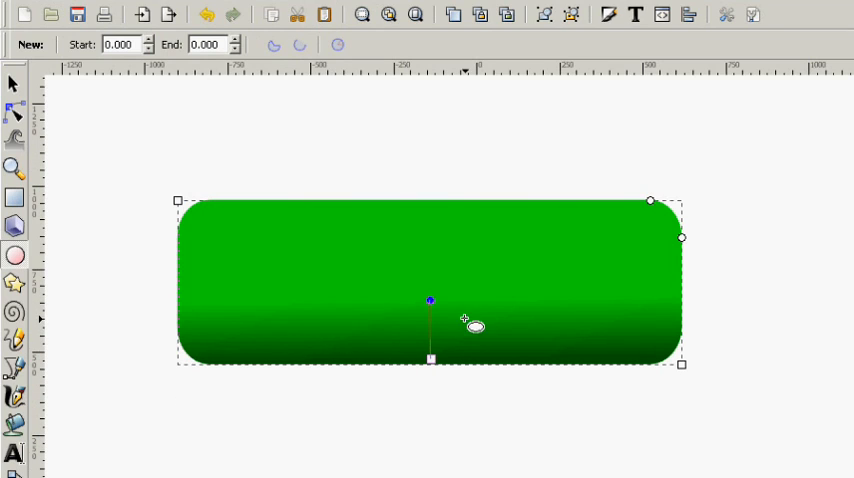
{"action": "mouse_move", "coordinate": [240, 180]}
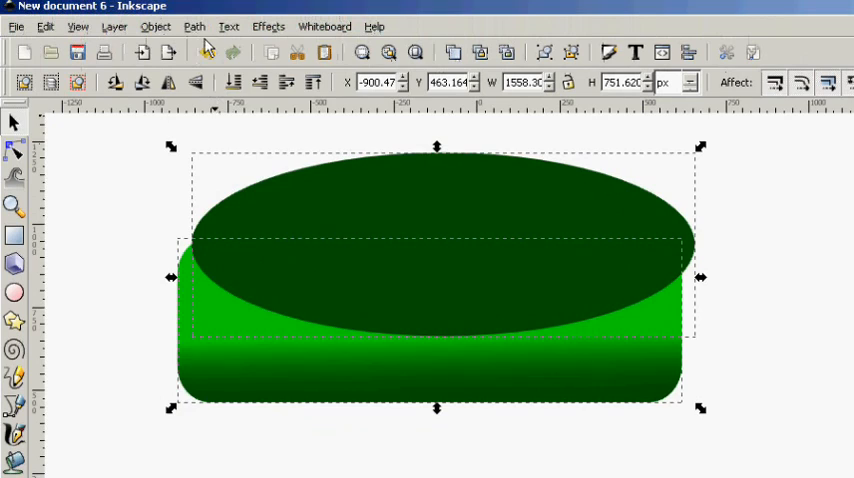
Intersect the ellipse with the button to keep only their overlap
{"action": "left_click", "coordinate": [195, 26]}
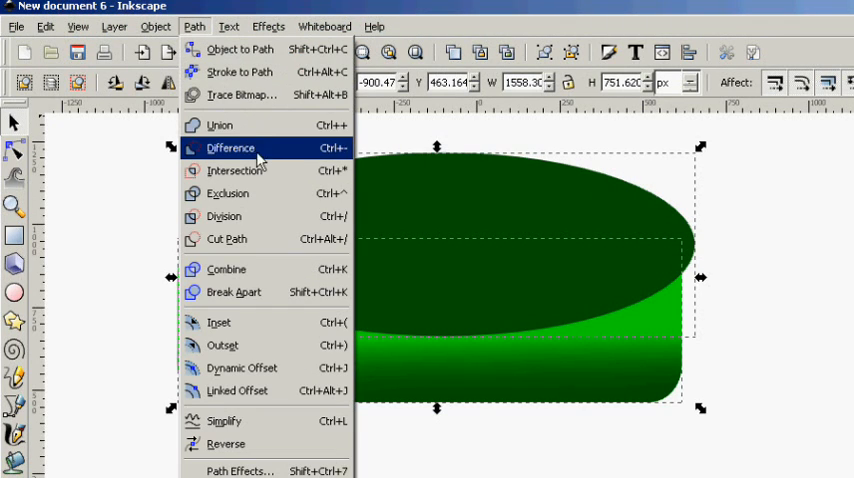
{"action": "mouse_move", "coordinate": [234, 170]}
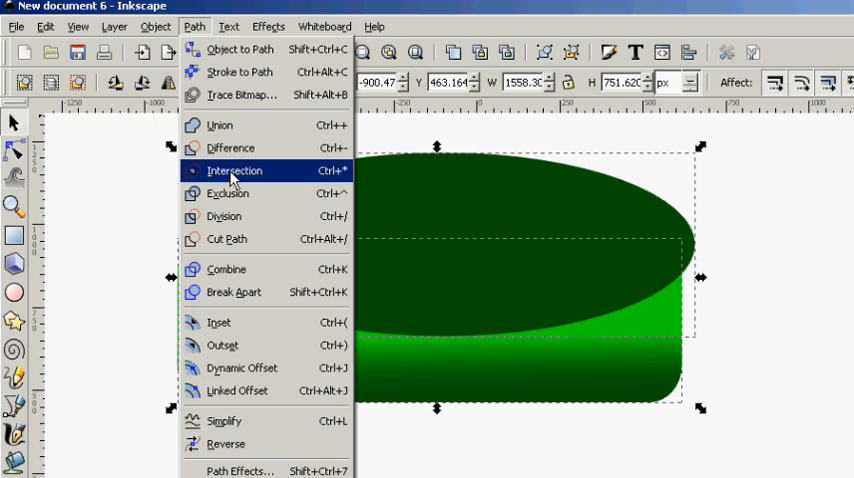
{"action": "left_click", "coordinate": [235, 170]}
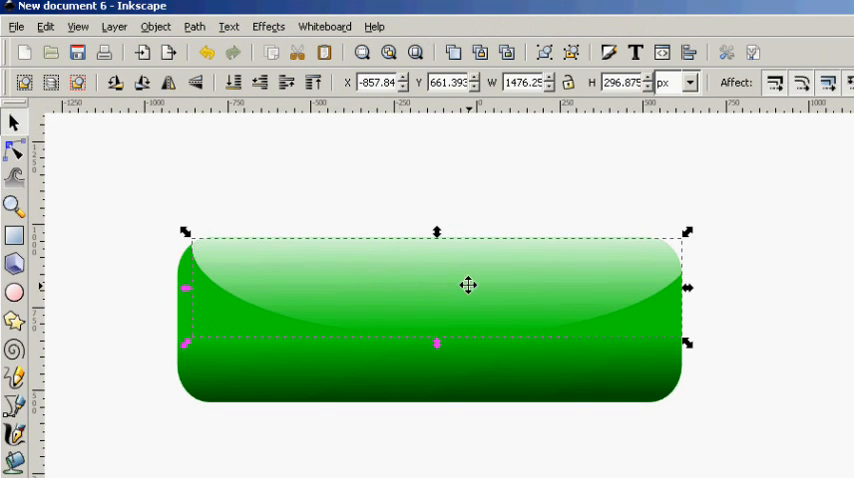
{"action": "mouse_move", "coordinate": [265, 253]}
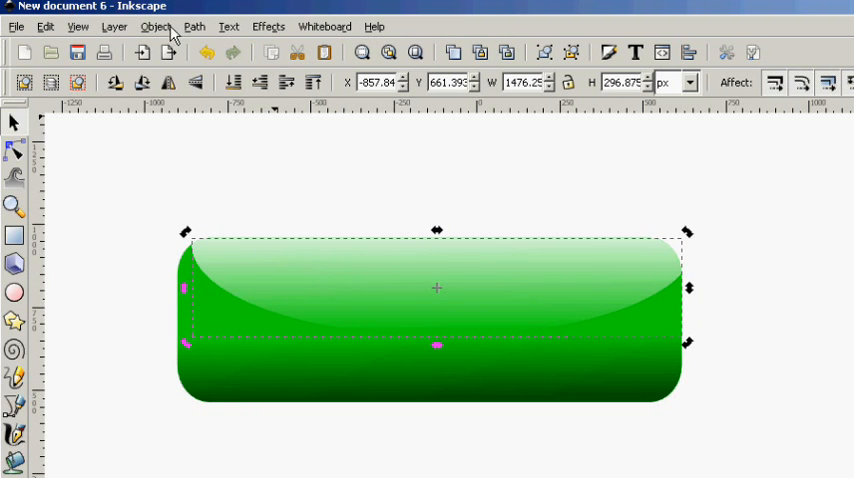
Inset the button shape twice, leaving a thin green rim
{"action": "left_click", "coordinate": [156, 26]}
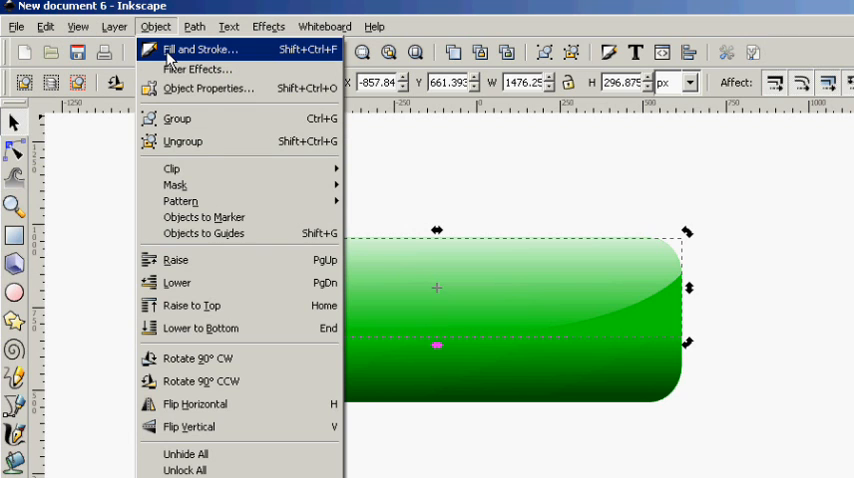
{"action": "left_click", "coordinate": [194, 26]}
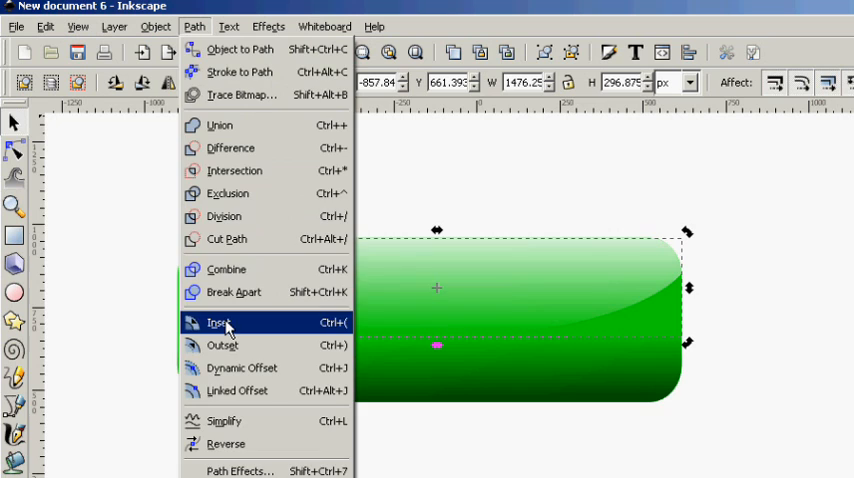
{"action": "left_click", "coordinate": [220, 322]}
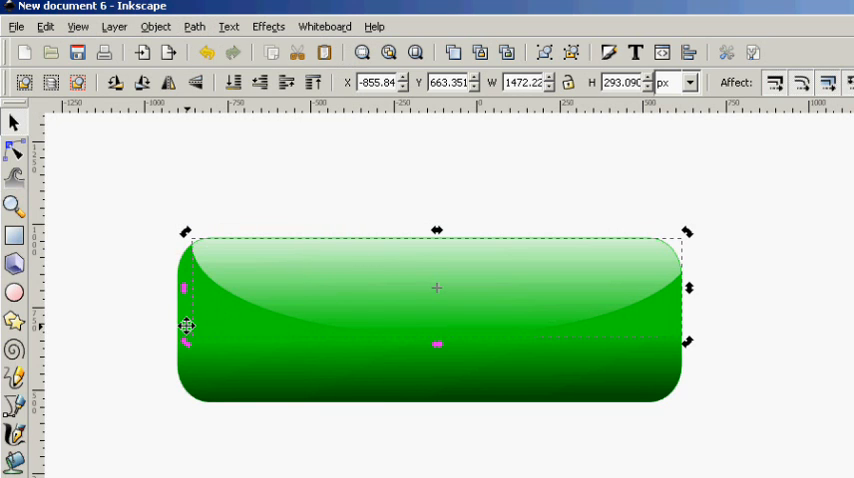
{"action": "left_click", "coordinate": [194, 26]}
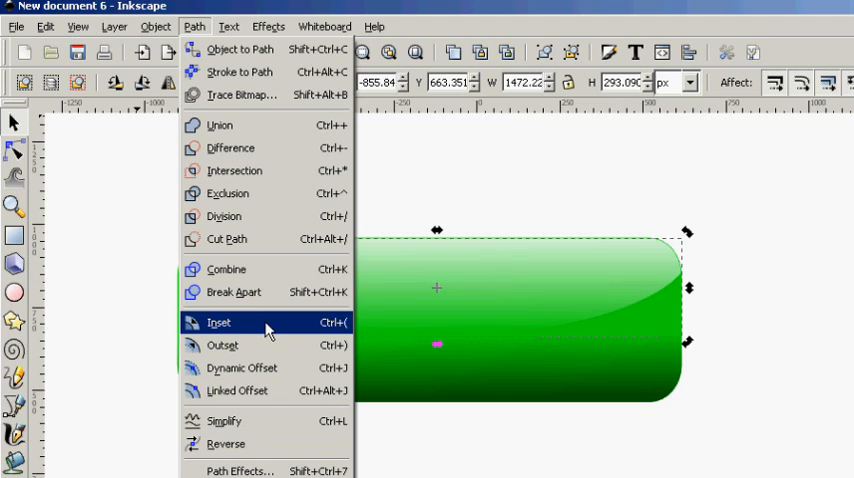
{"action": "left_click", "coordinate": [218, 322]}
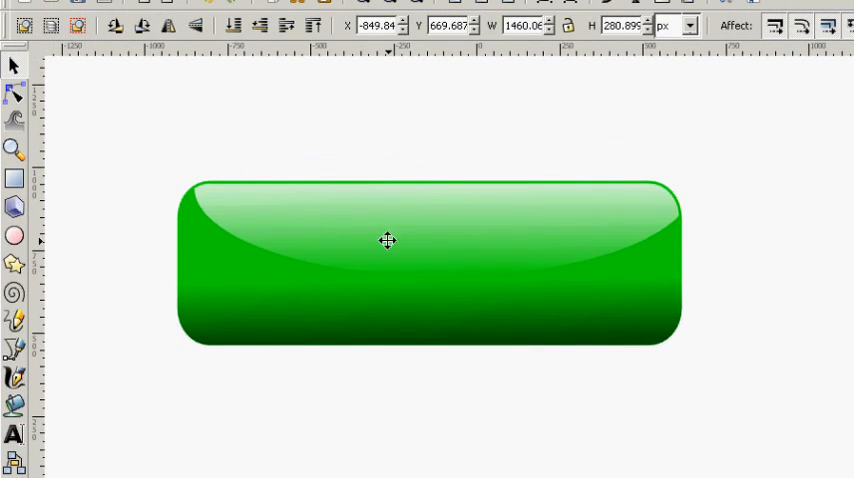
{"action": "mouse_move", "coordinate": [456, 250]}
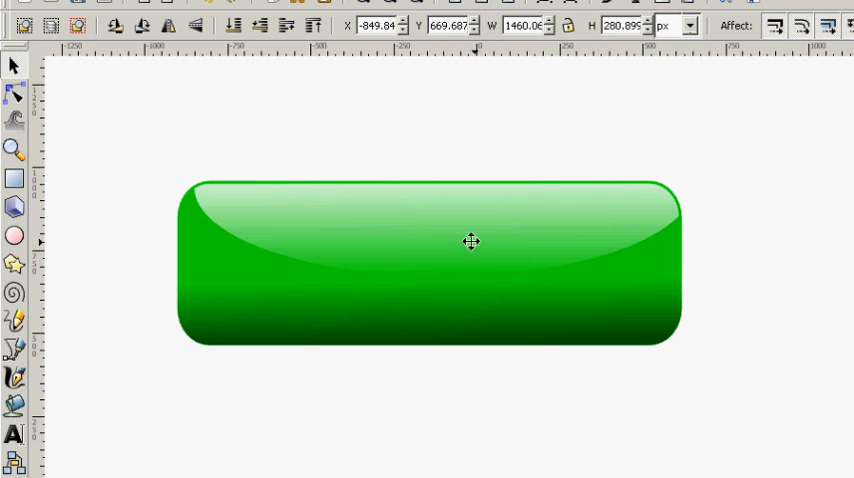
{"action": "mouse_move", "coordinate": [622, 262]}
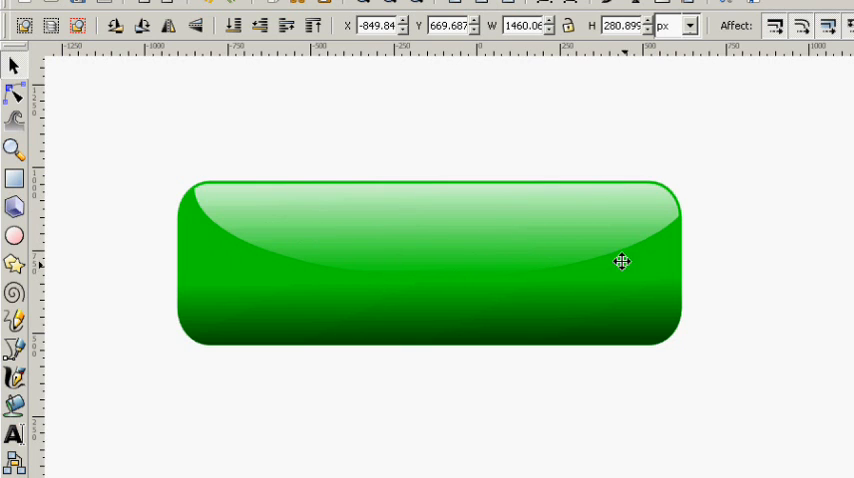
{"action": "mouse_move", "coordinate": [520, 290]}
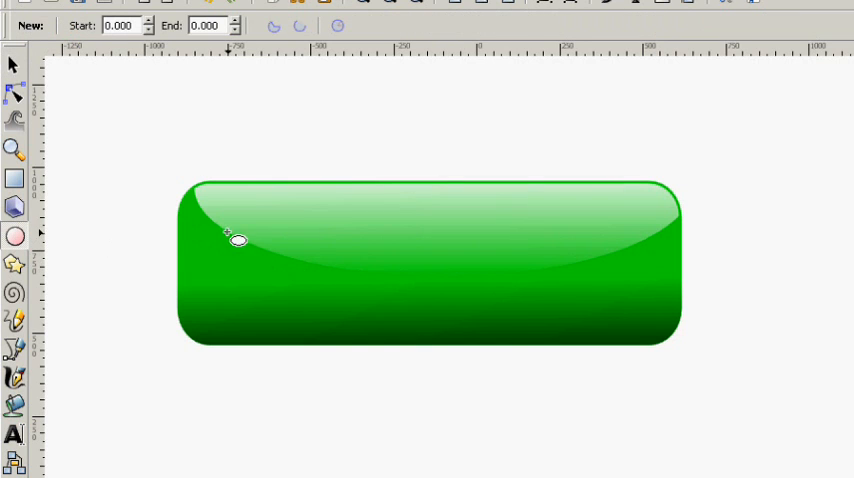
Draw a wide white ellipse across the button's centre
{"action": "left_click_drag", "start_coordinate": [235, 240], "coordinate": [638, 310]}
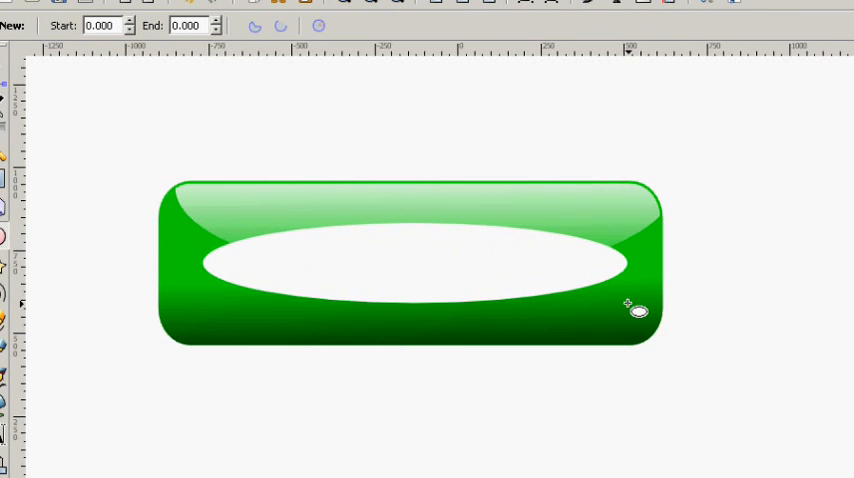
{"action": "left_click", "coordinate": [637, 310]}
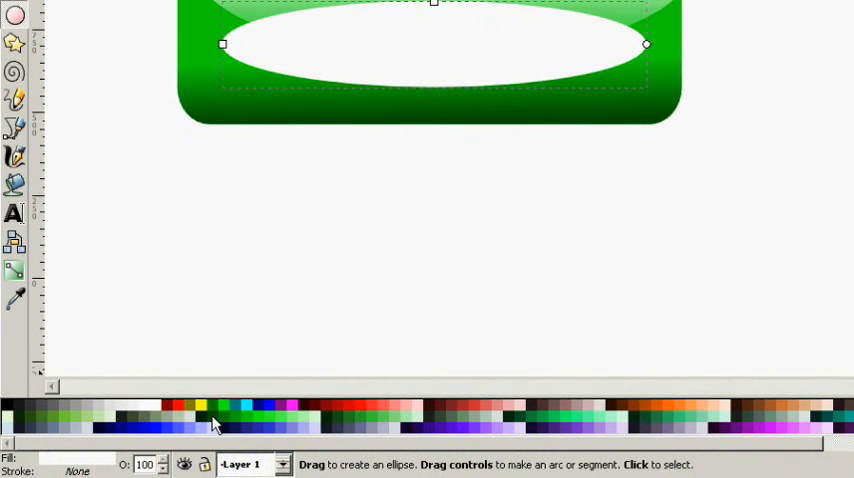
Fill the ellipse dark green and blur it heavily into a soft glow
{"action": "left_click", "coordinate": [212, 407]}
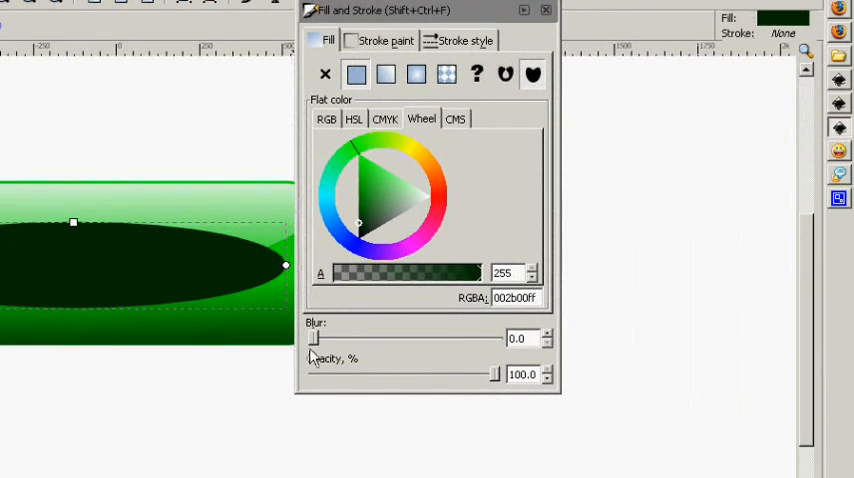
{"action": "left_click_drag", "start_coordinate": [316, 338], "coordinate": [340, 338]}
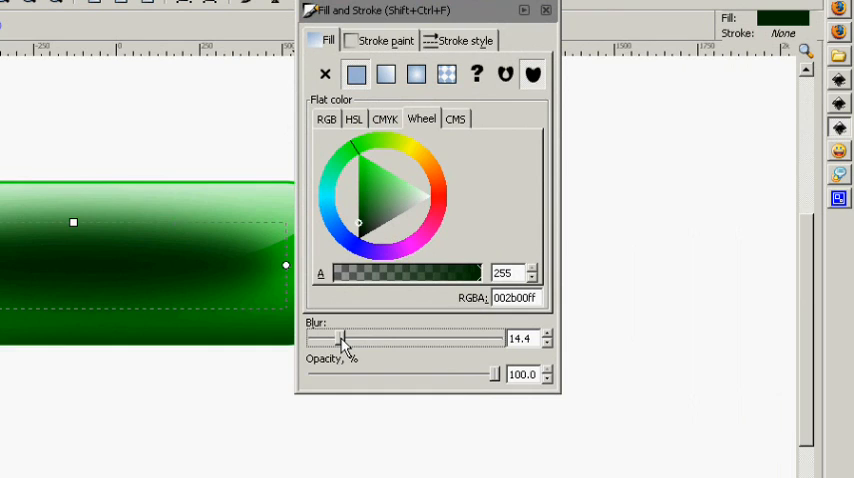
{"action": "left_click_drag", "start_coordinate": [337, 339], "coordinate": [352, 339]}
{"action": "type", "text": "clic"}
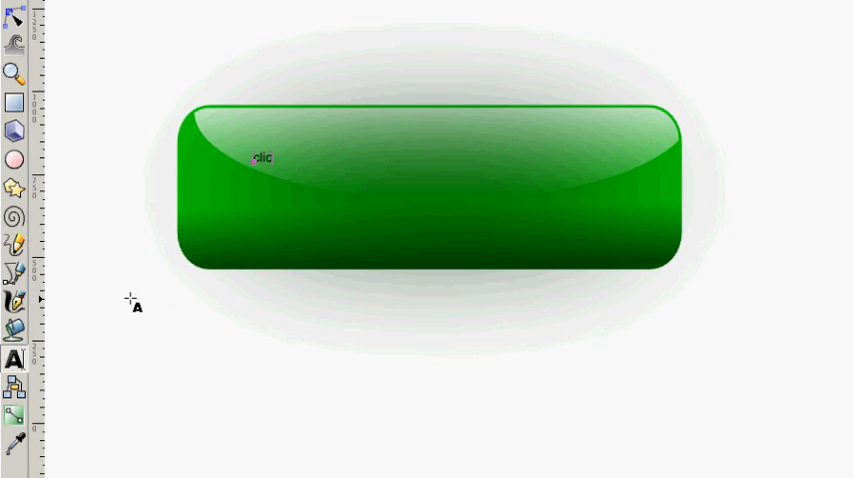
Type the button label 'CLICK ME!' on the button
{"action": "type", "text": "CLICK ME!"}
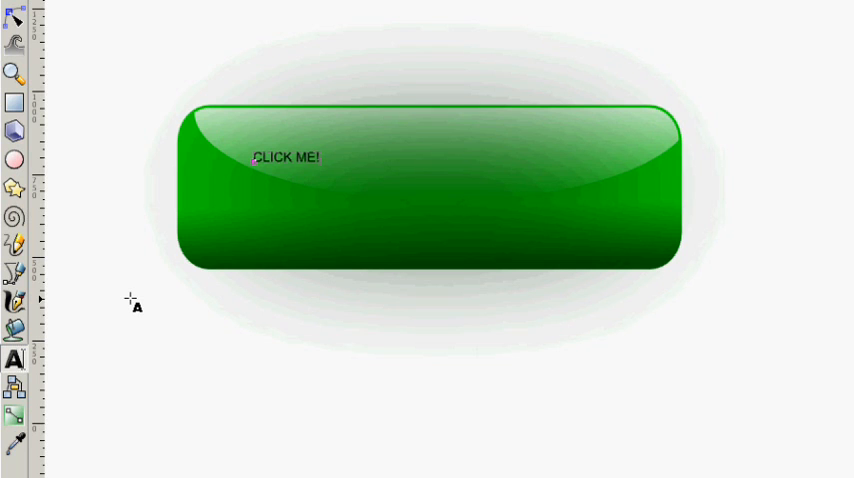
{"action": "scroll", "scroll_direction": "down", "scroll_amount": 3}
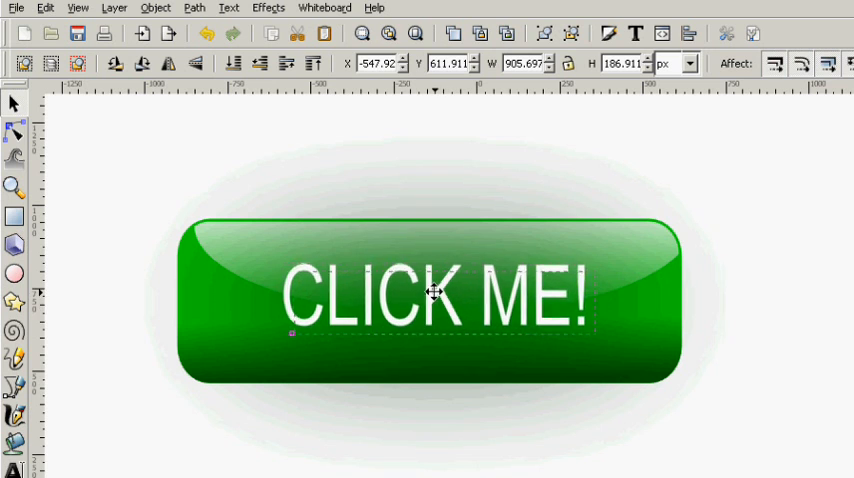
Select the 'CLICK ME!' text to reposition it across the button
{"action": "left_click", "coordinate": [435, 300]}
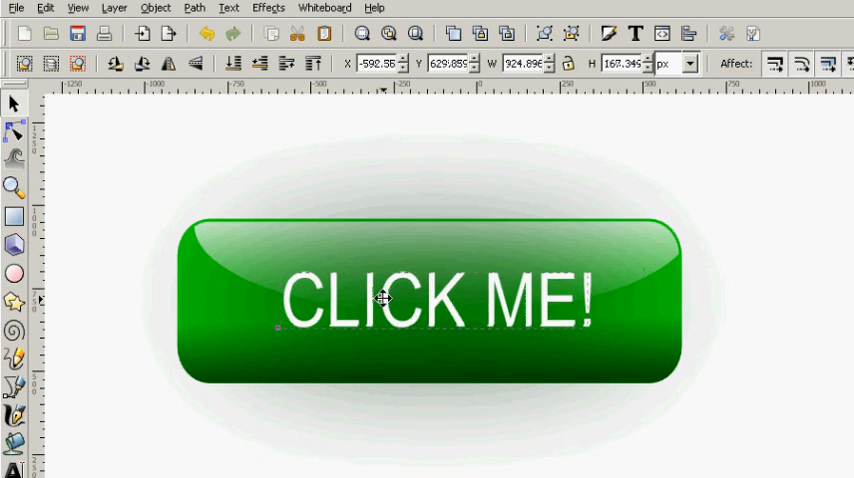
{"action": "left_click", "coordinate": [435, 300]}
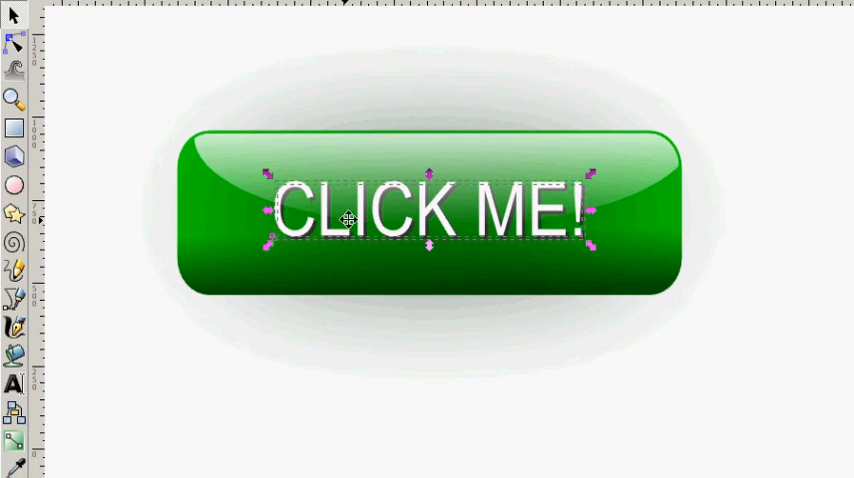
{"action": "mouse_move", "coordinate": [532, 196]}
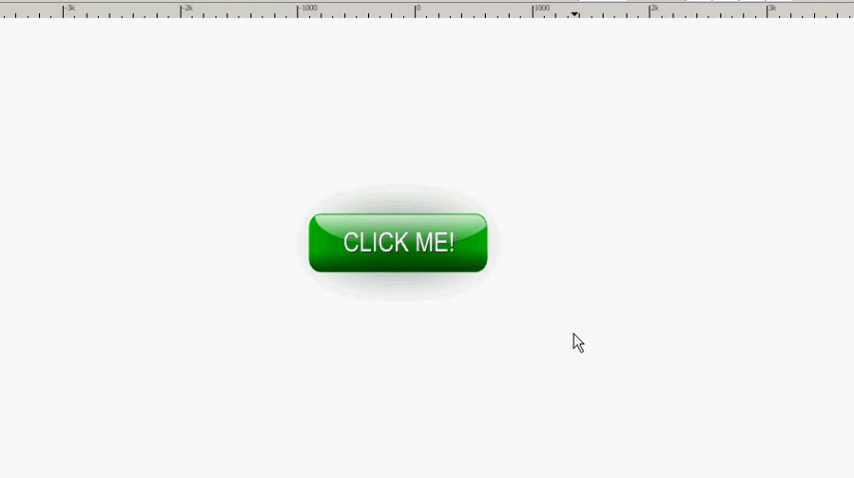
{"action": "mouse_move", "coordinate": [529, 338]}
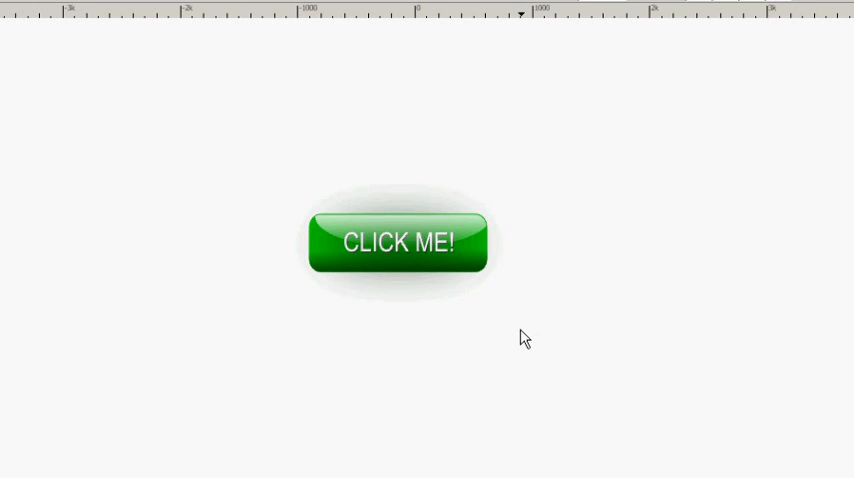
{"action": "mouse_move", "coordinate": [449, 302]}
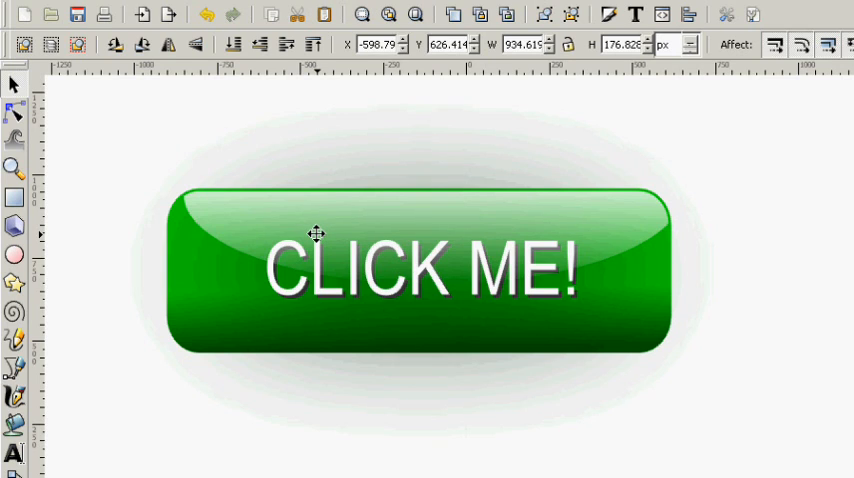
{"action": "mouse_move", "coordinate": [288, 216]}
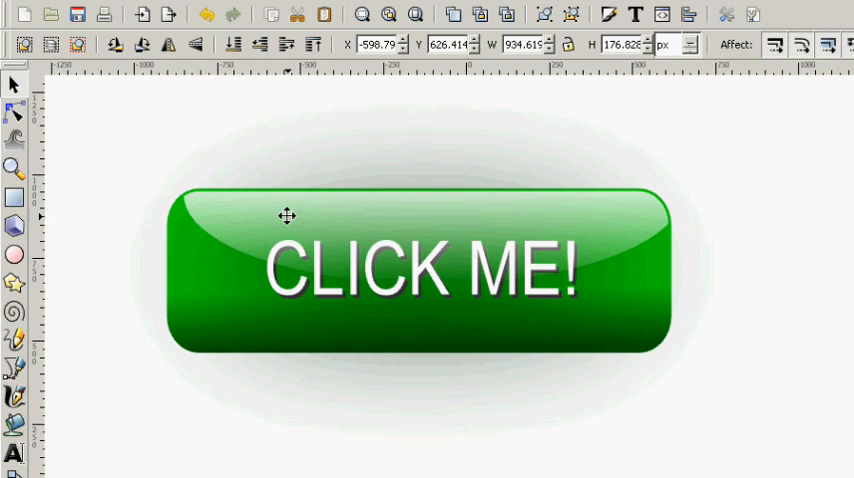
{"action": "mouse_move", "coordinate": [151, 164]}
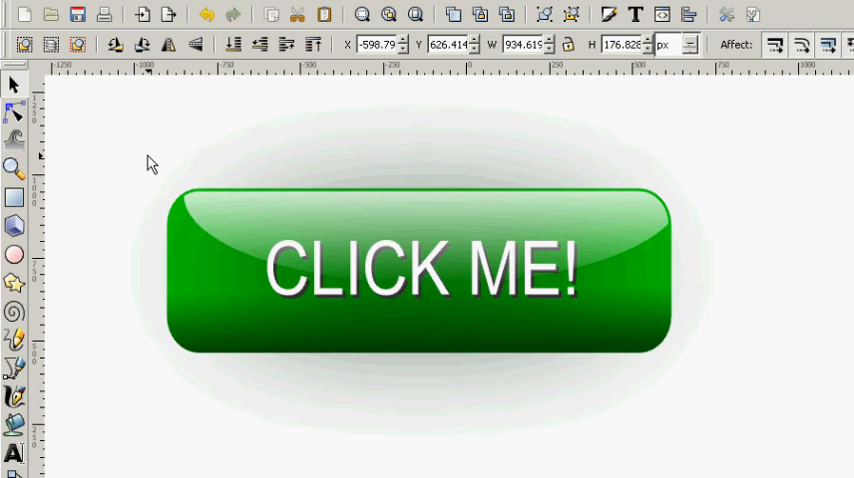